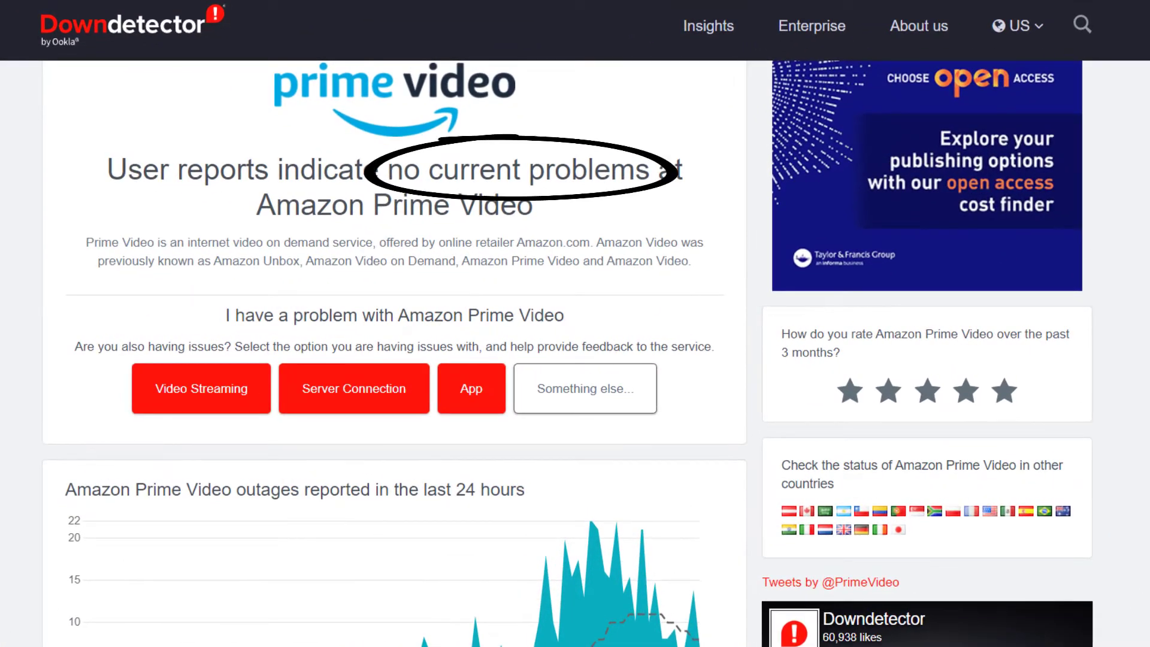
Scroll through recent user comments reporting Amazon Prime Video streaming issues
scroll(down, 3)
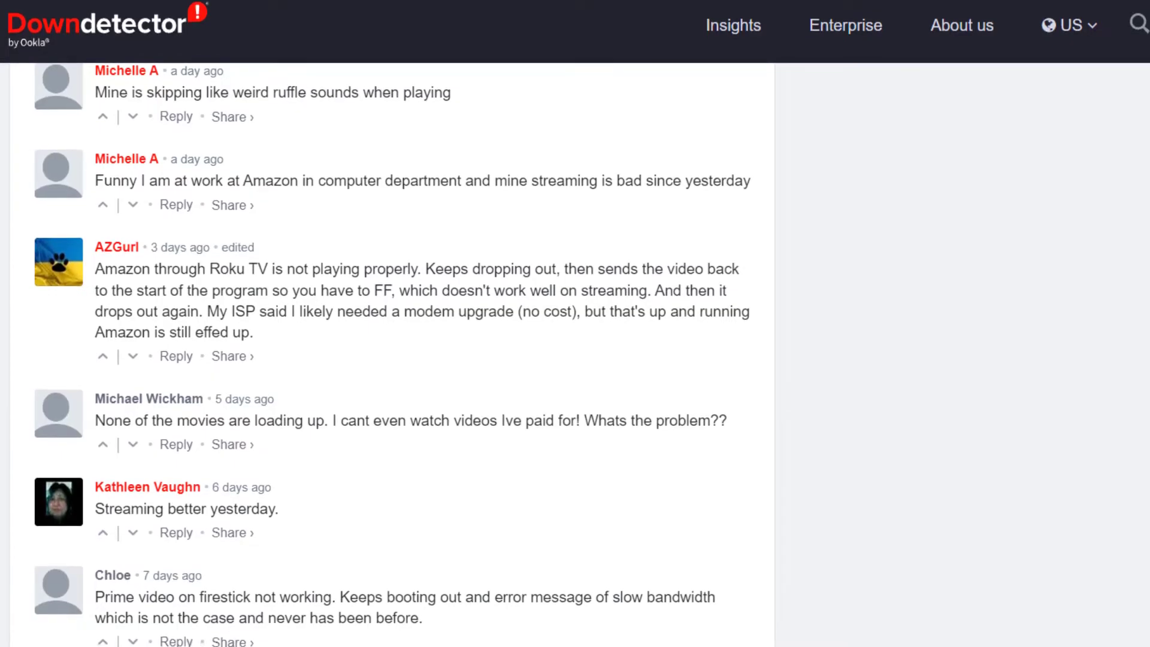
scroll(down, 3)
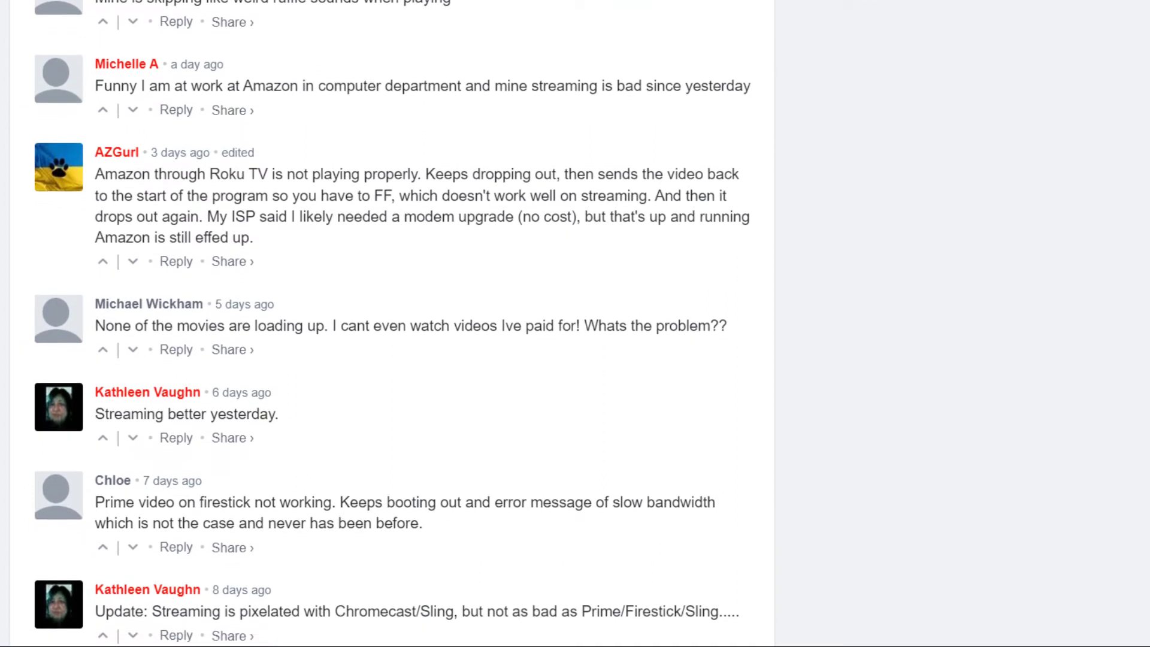
scroll(down, 3)
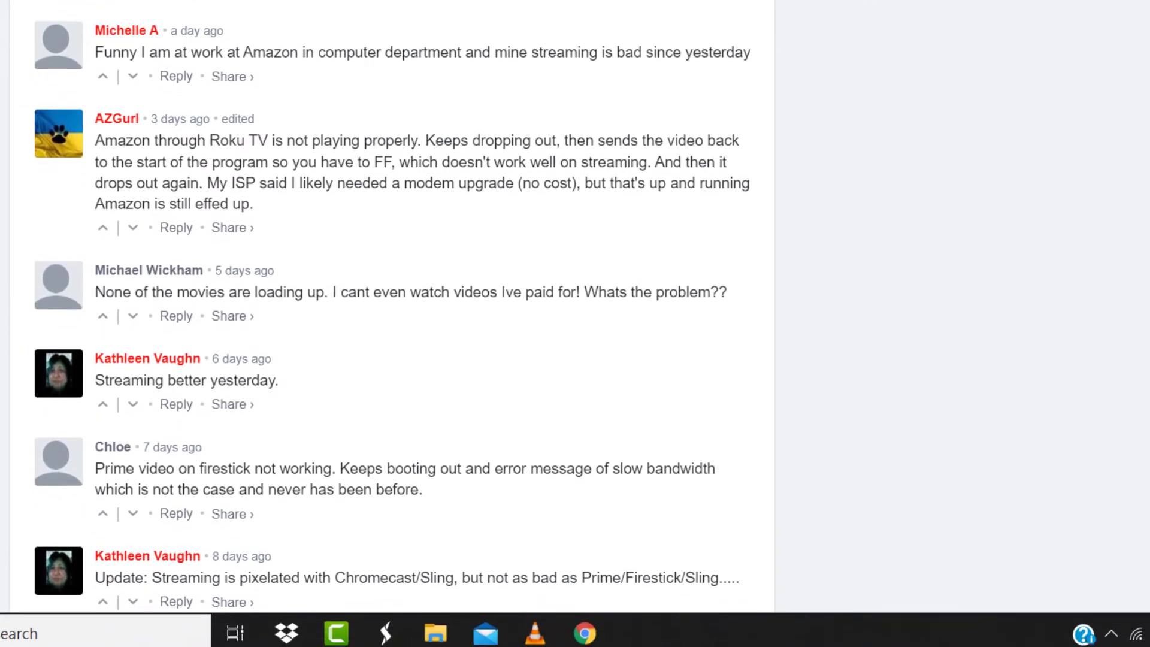
Clear the selected all-time browsing data, then search Google for 'speed test'
click(201, 12)
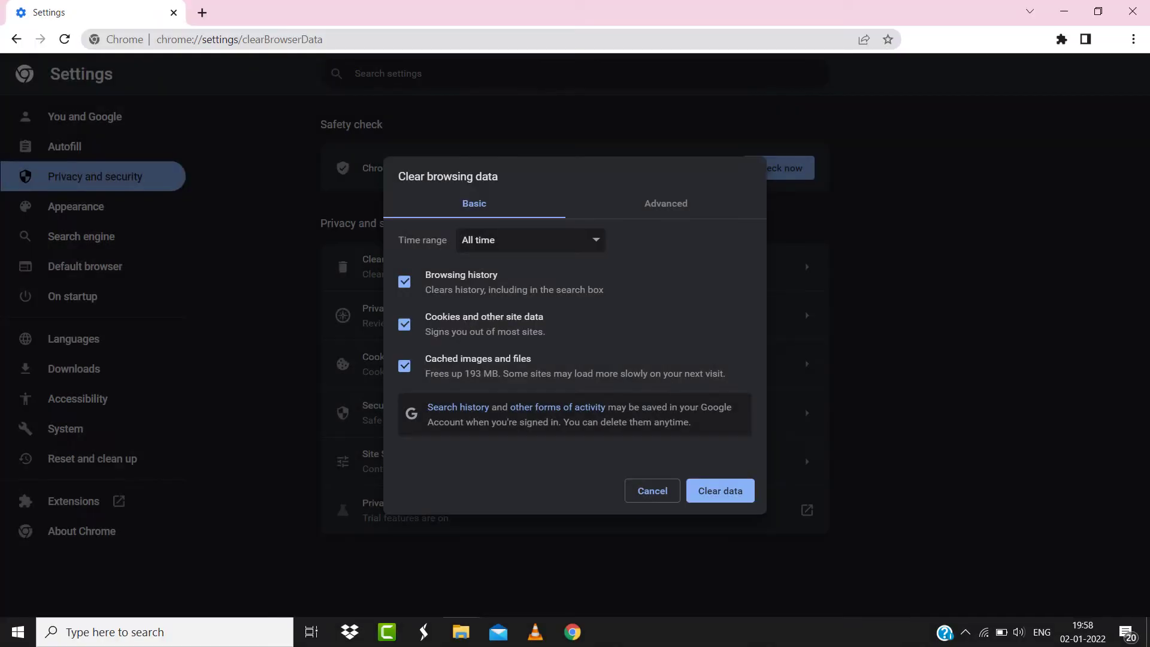
click(721, 490)
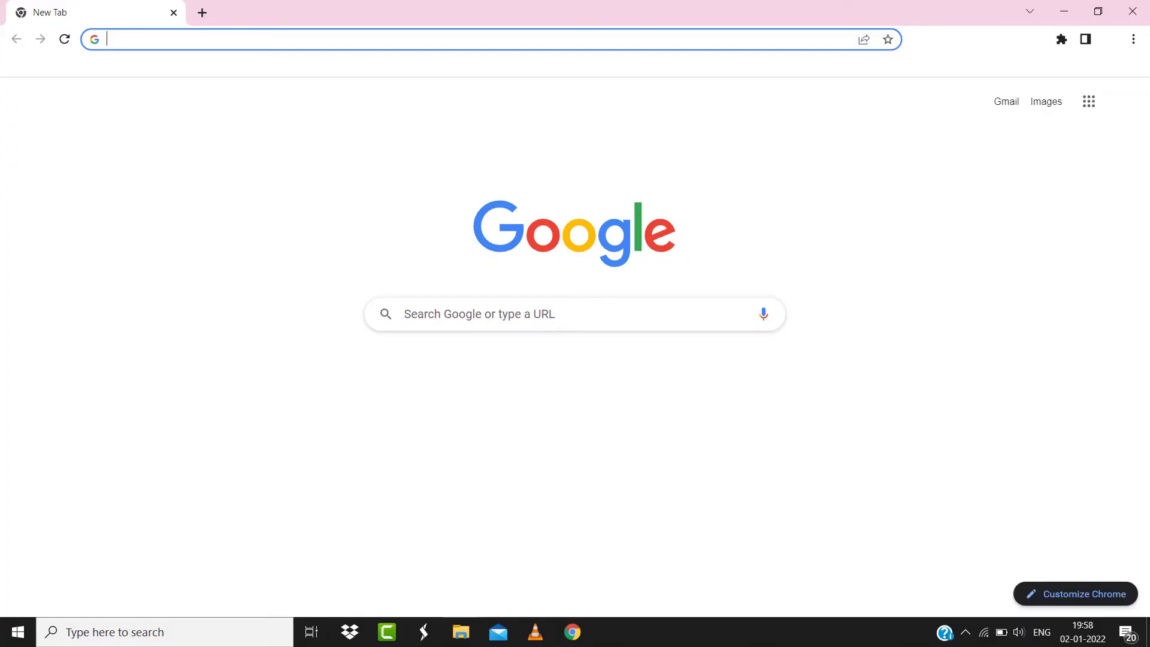
text(speed test)
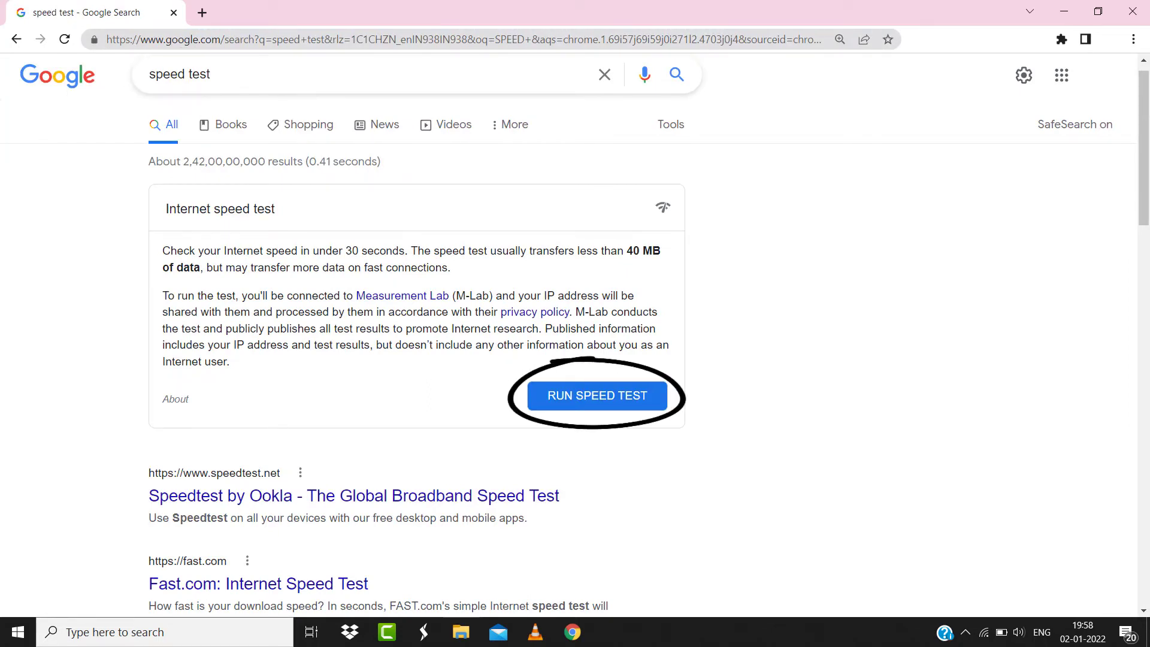
Run Google's built-in internet speed test
click(597, 395)
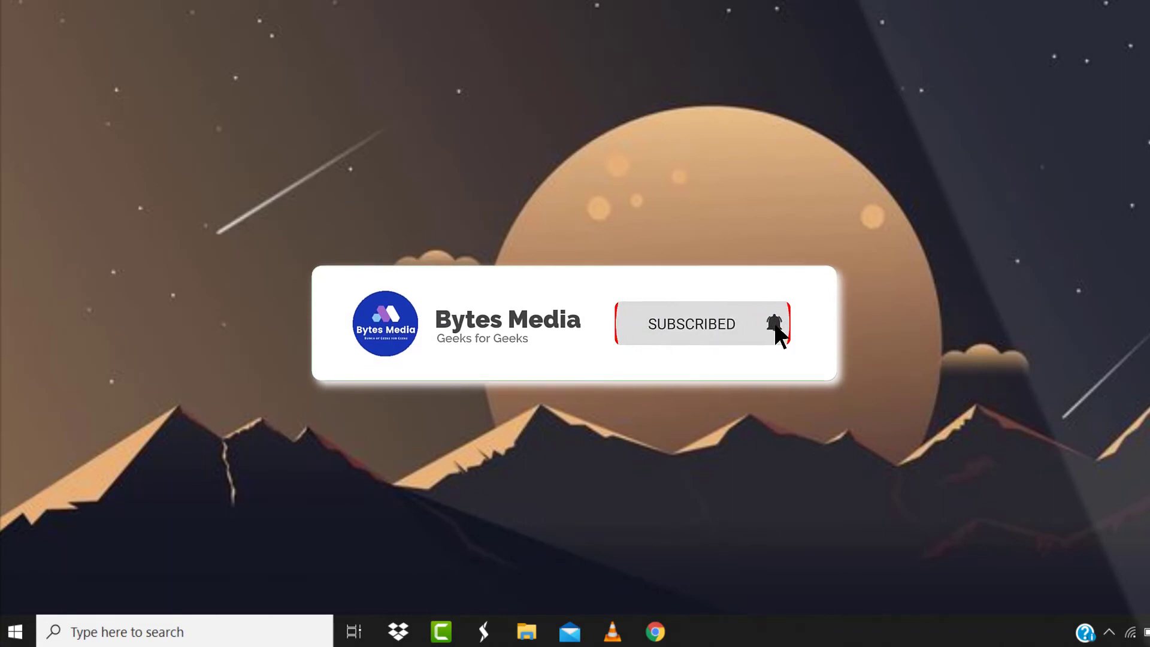
click(776, 323)
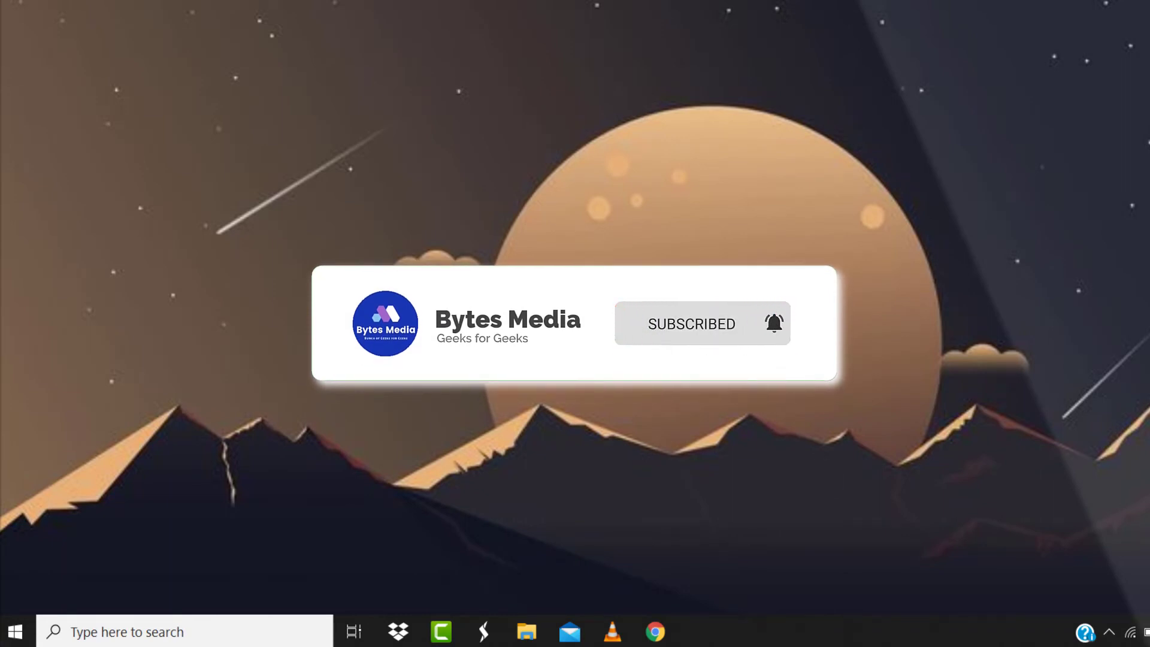